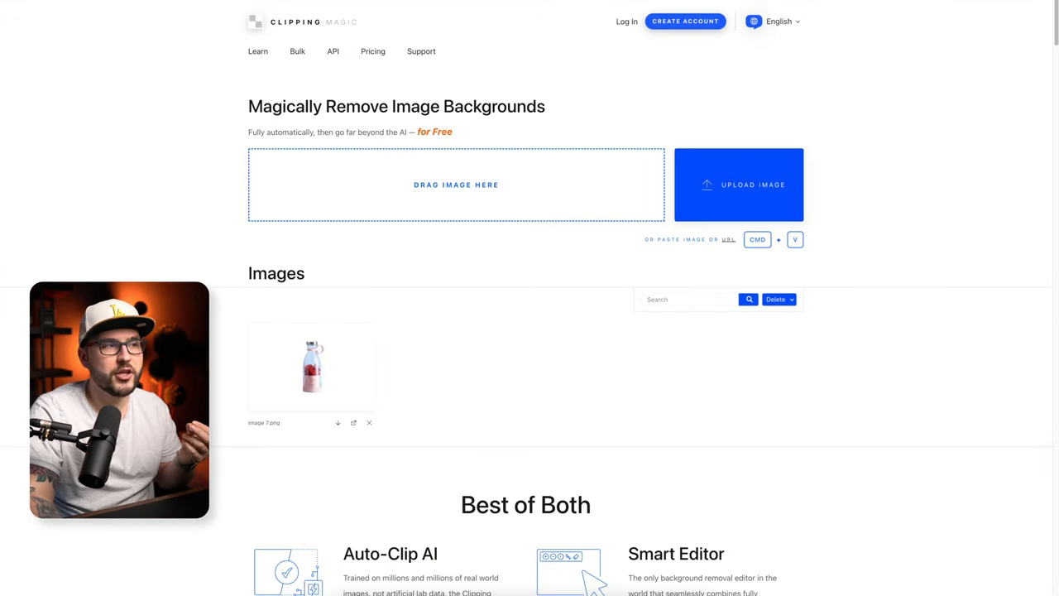
mouse_move(998, 334)
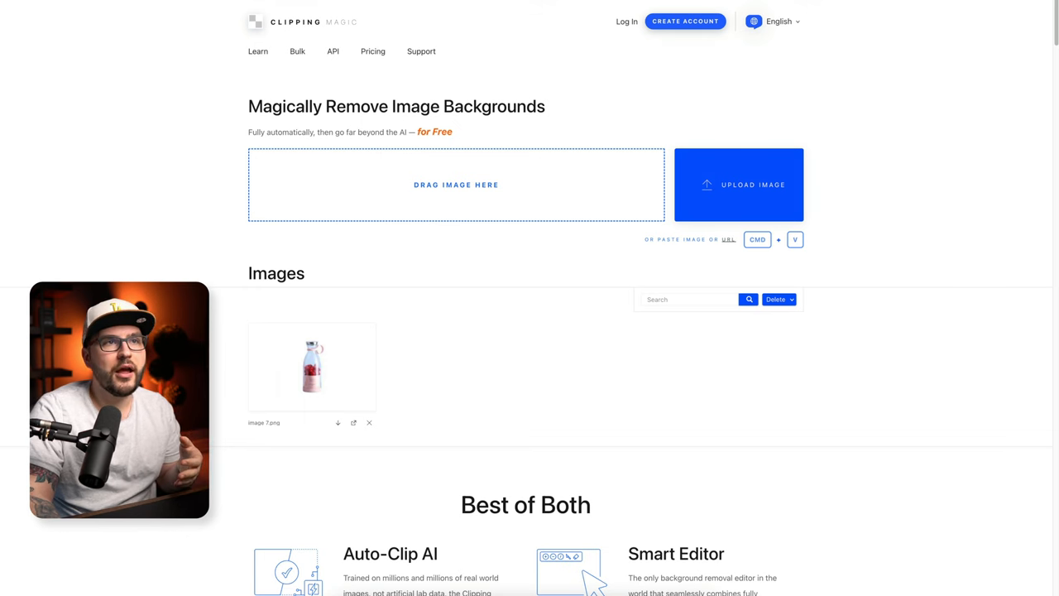
- Leave Clipping Magic's bottle cutout and start creating AI product photos on the Mokker homepage
click(311, 368)
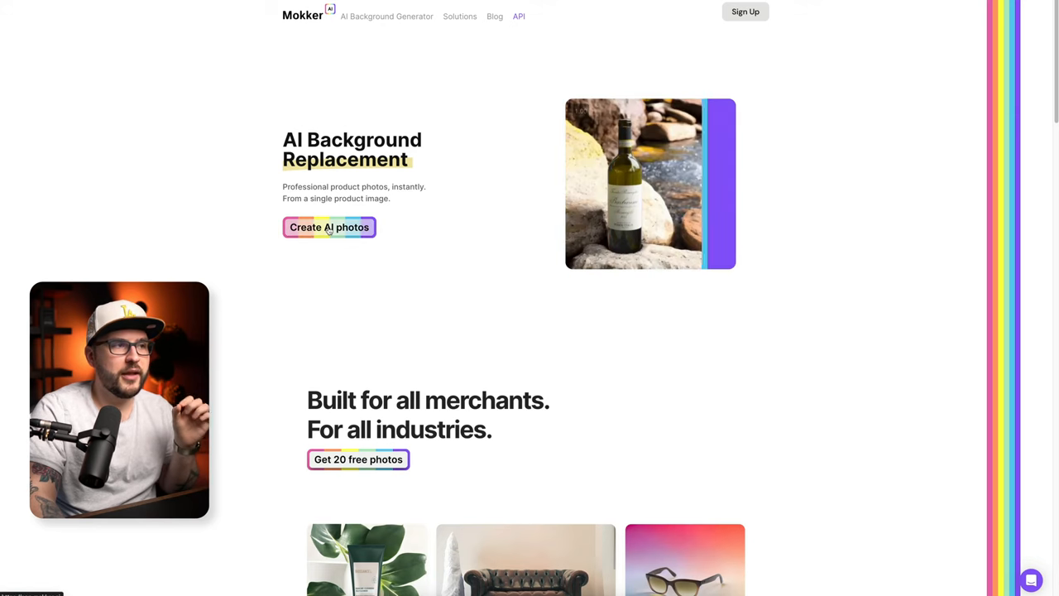
click(329, 227)
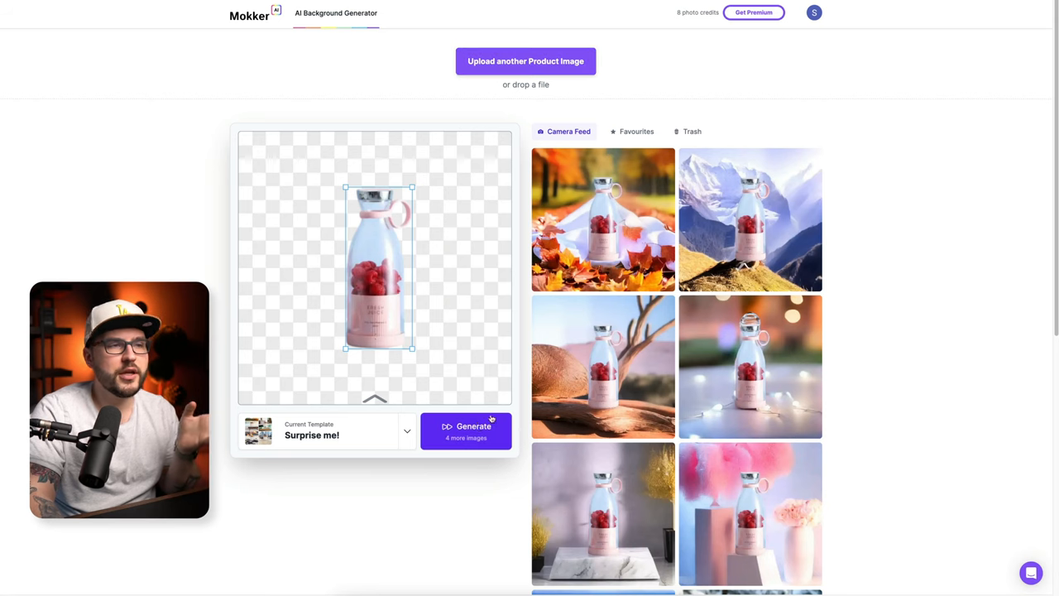
mouse_move(881, 249)
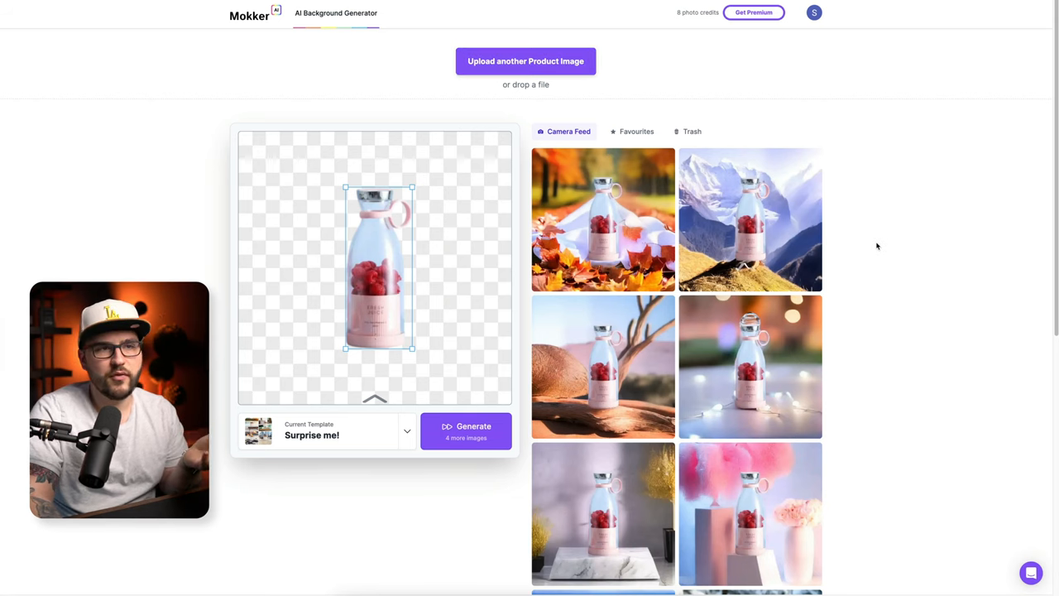
- Browse Mokker's feed of the bottle in beach, snowy forest and festive table scenes
scroll(down, 3)
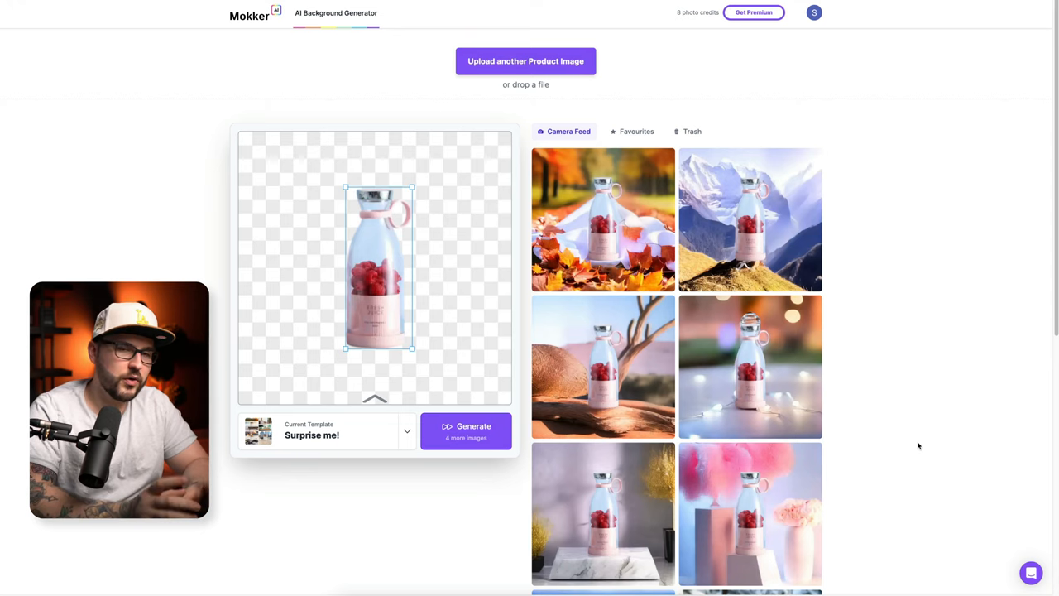
scroll(down, 3)
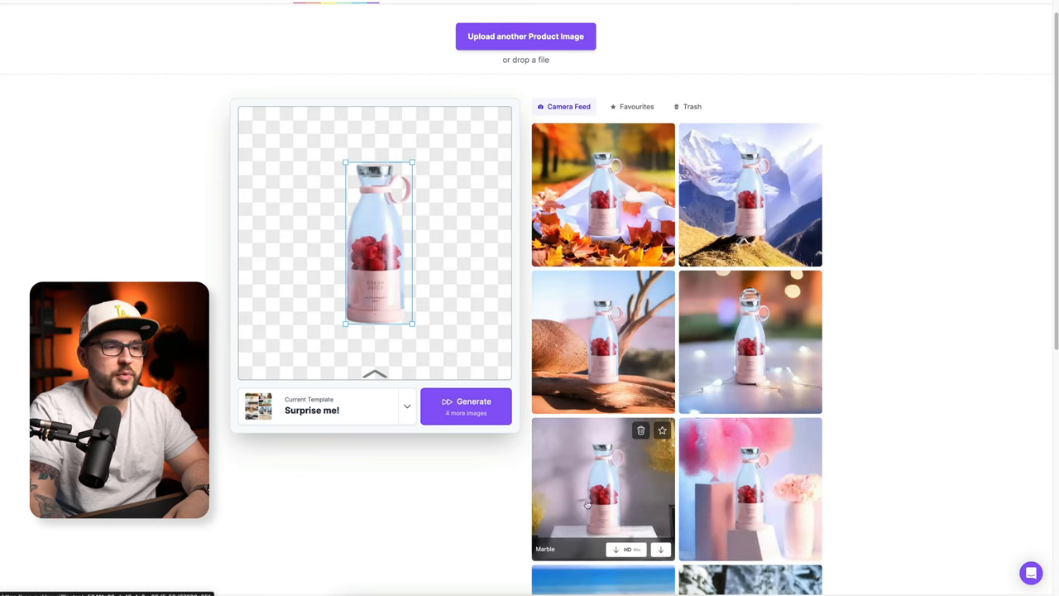
mouse_move(899, 428)
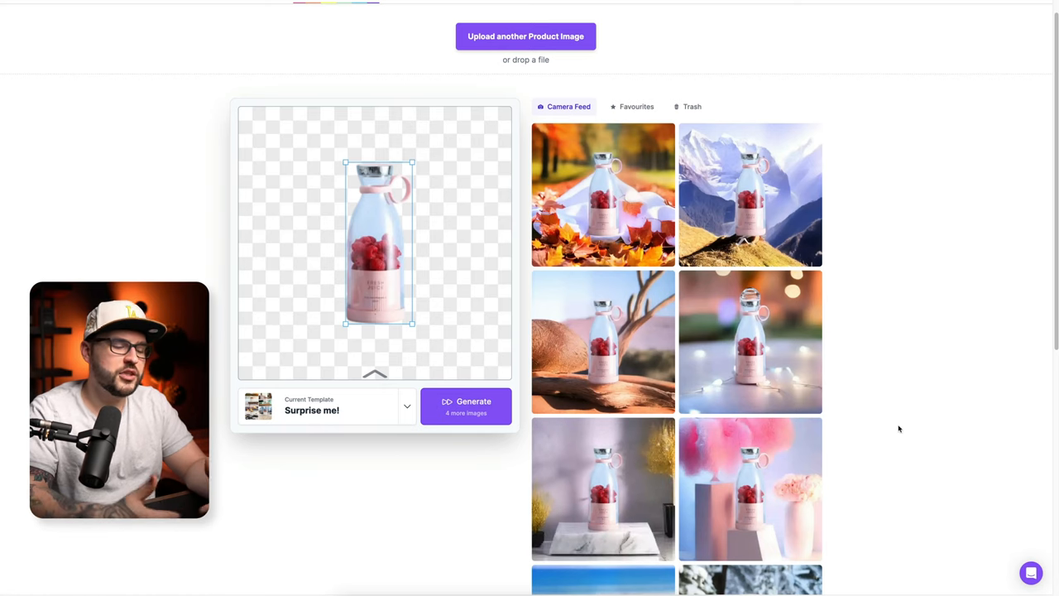
scroll(down, 3)
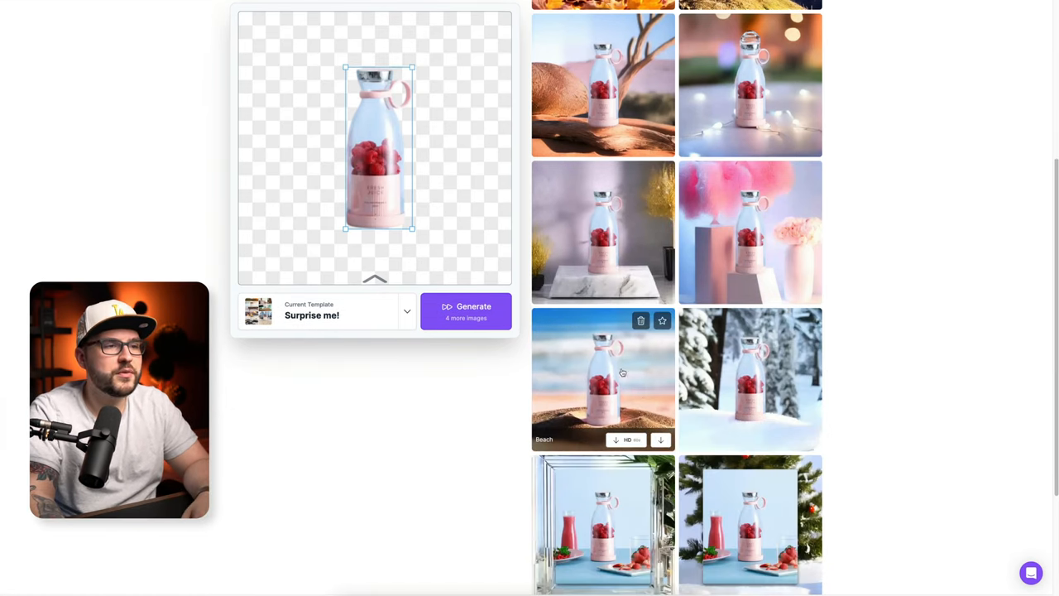
mouse_move(896, 390)
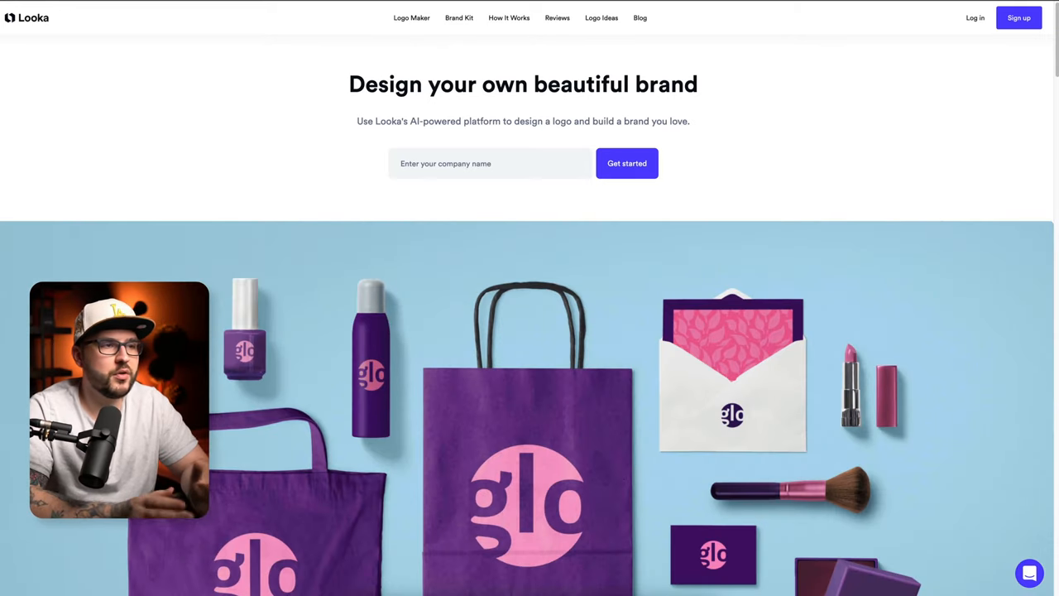
- Begin Looka's logo maker and choose Cooking as the business industry
click(490, 164)
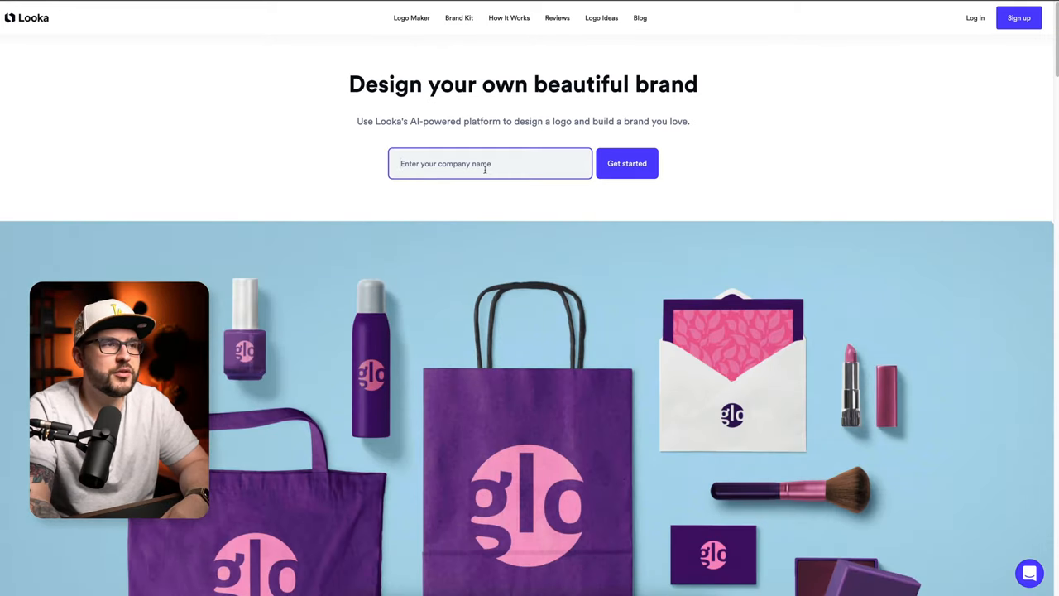
click(625, 164)
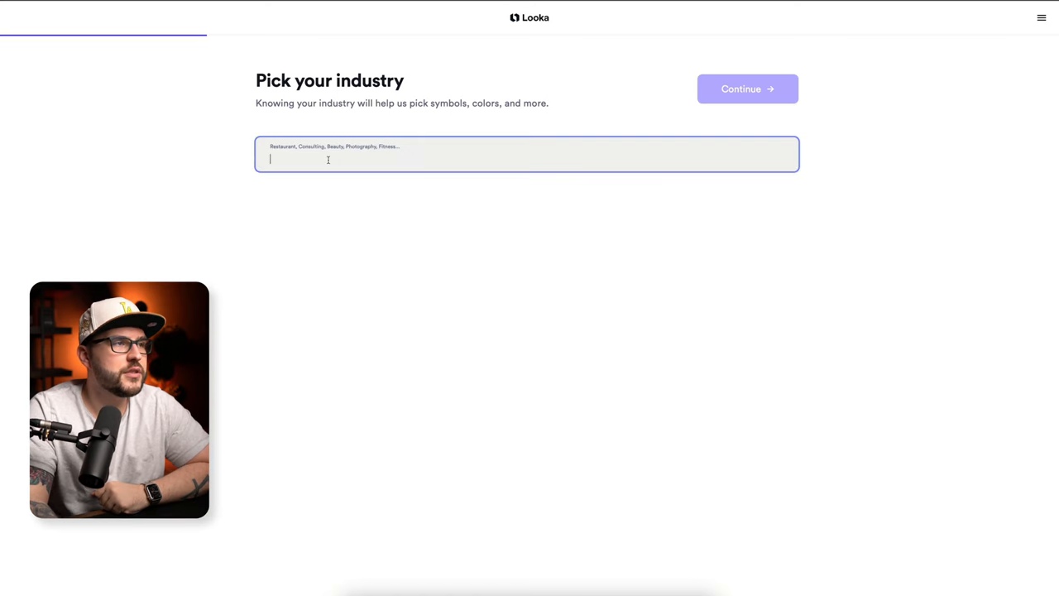
text(coo)
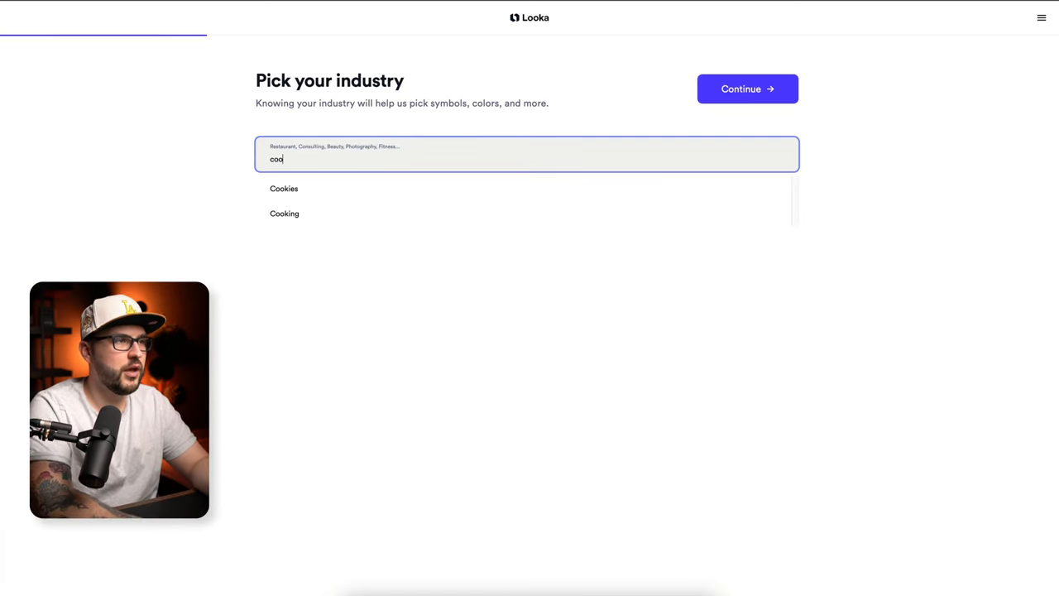
click(747, 89)
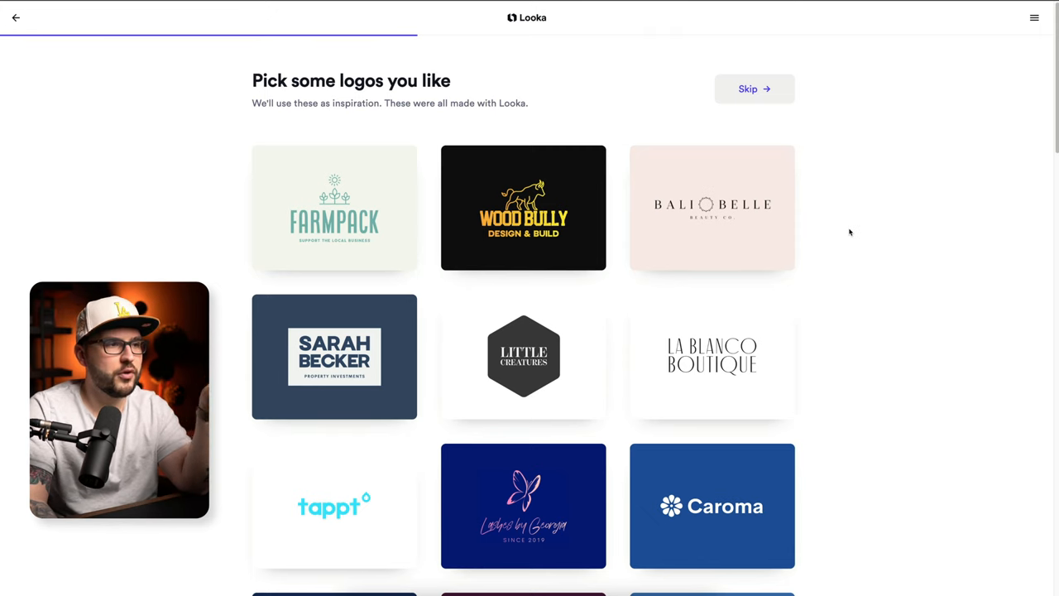
- Like the teemvideo and OnePlanet inspiration logos and choose purple as the logo colour
scroll(down, 3)
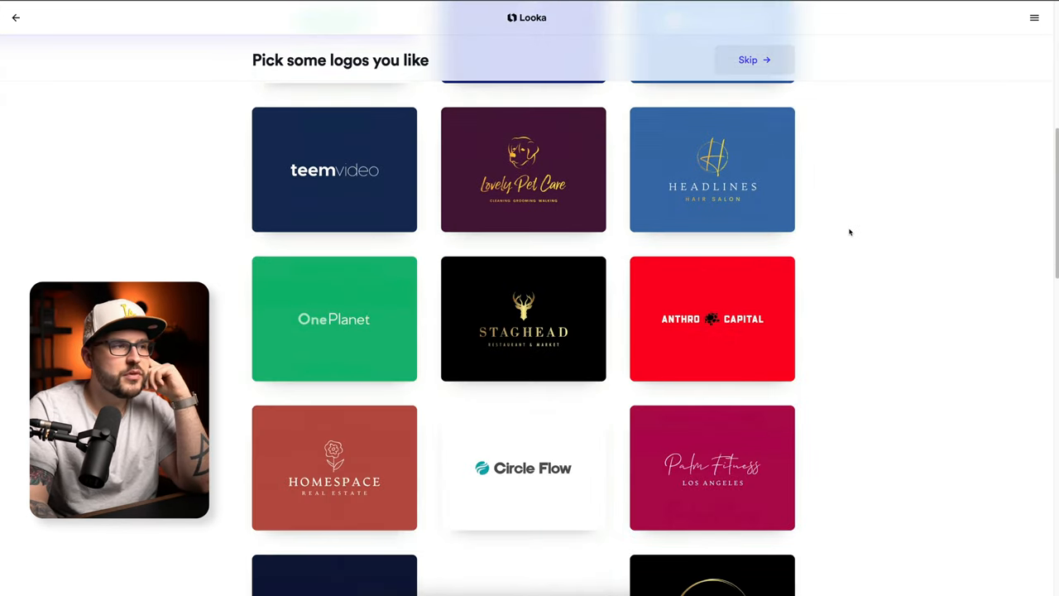
click(335, 169)
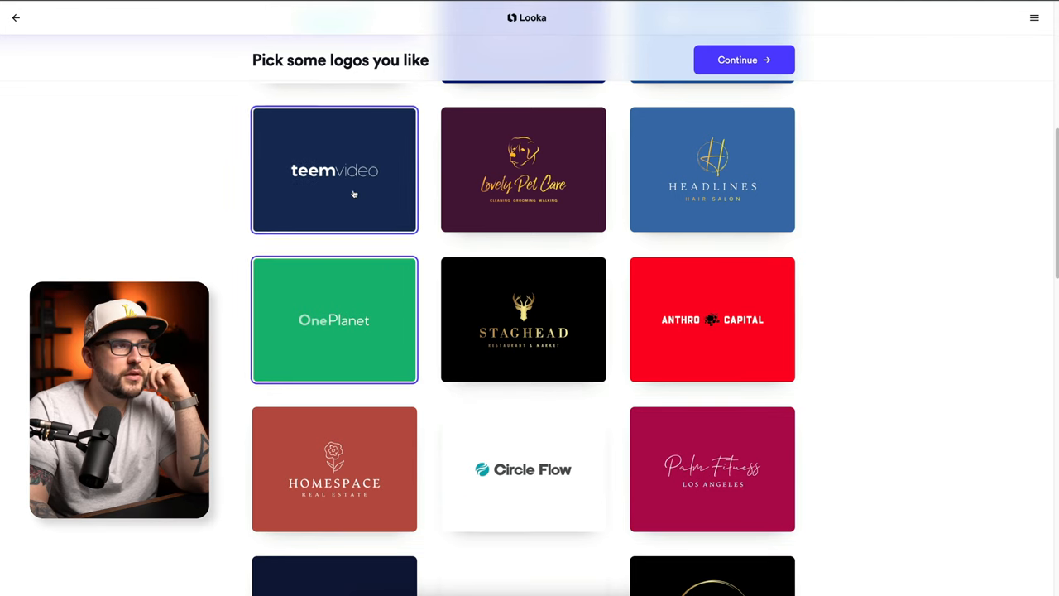
click(741, 60)
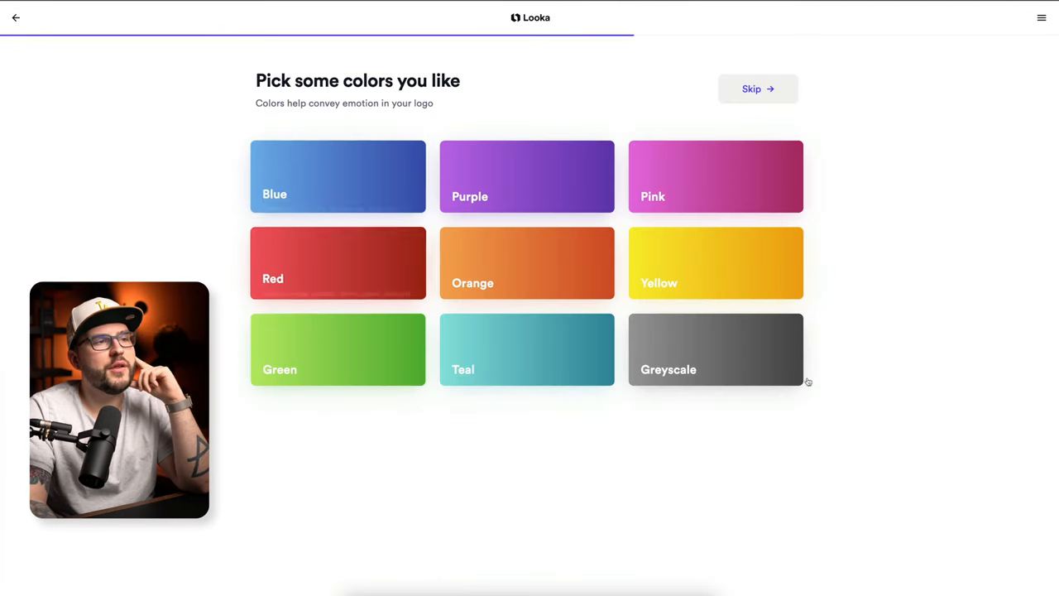
click(526, 175)
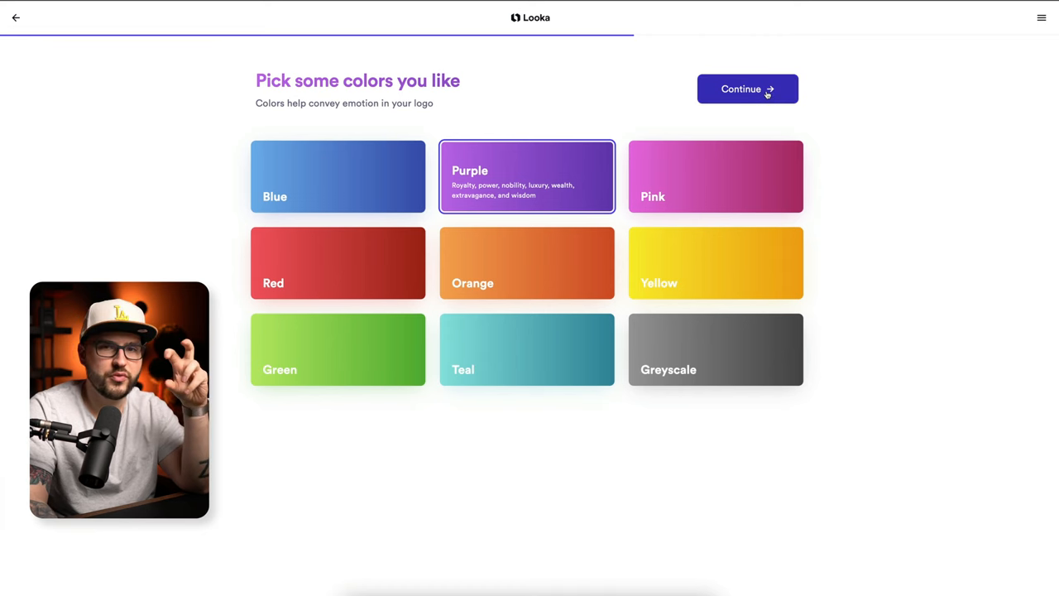
click(747, 89)
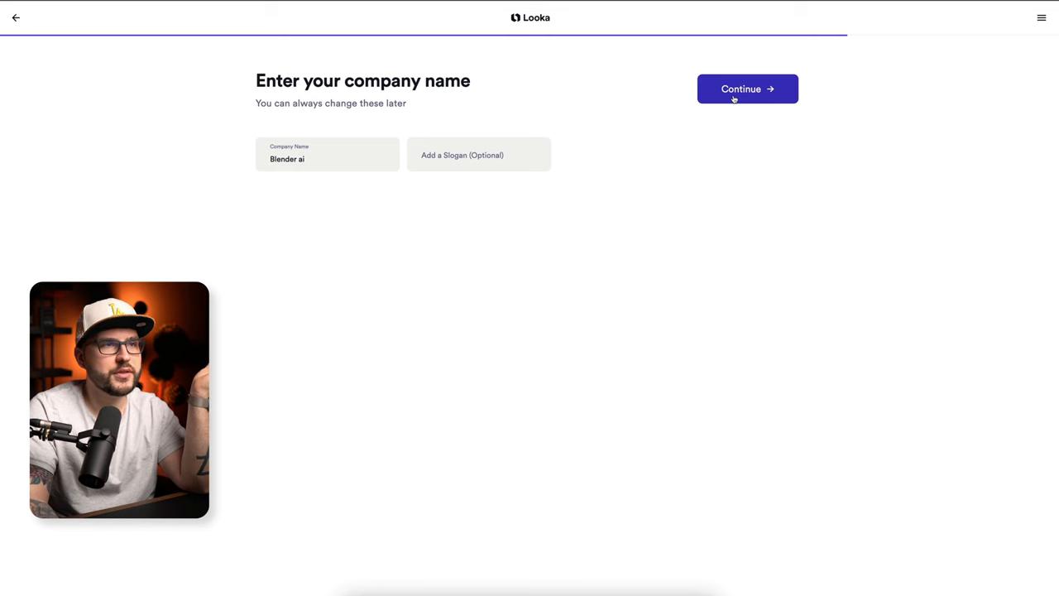
mouse_move(564, 168)
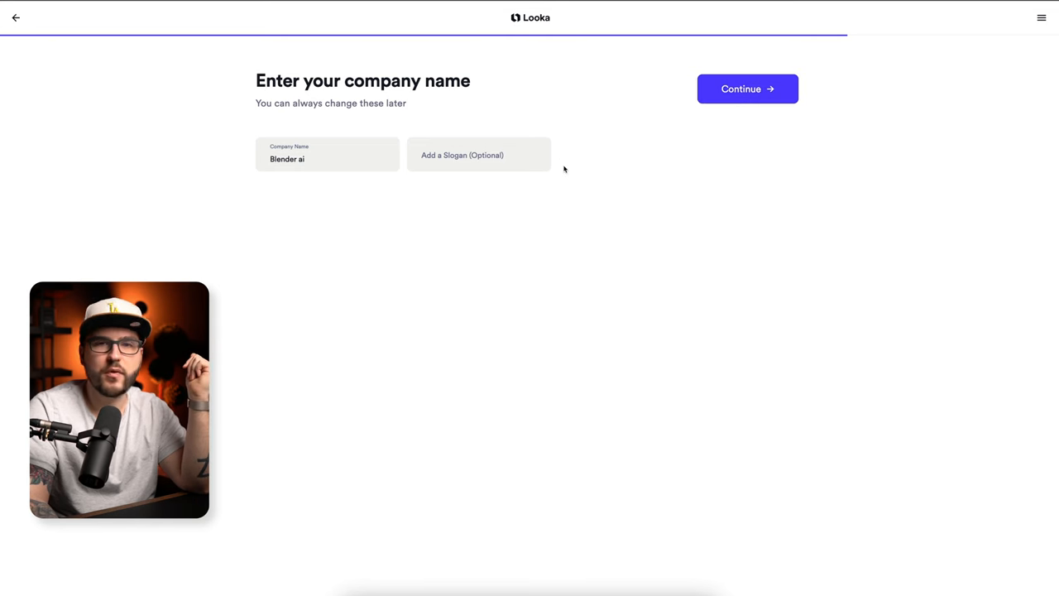
- Pick Cooking and Food, Nutrition, Fruit and Kitchen symbol types for the Blender ai logo
click(746, 89)
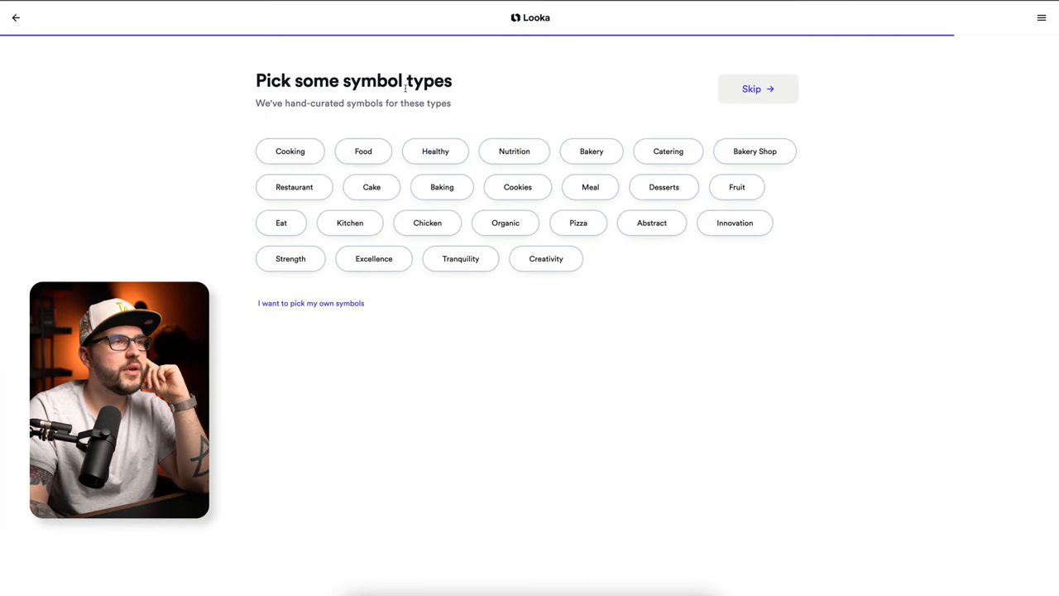
click(363, 151)
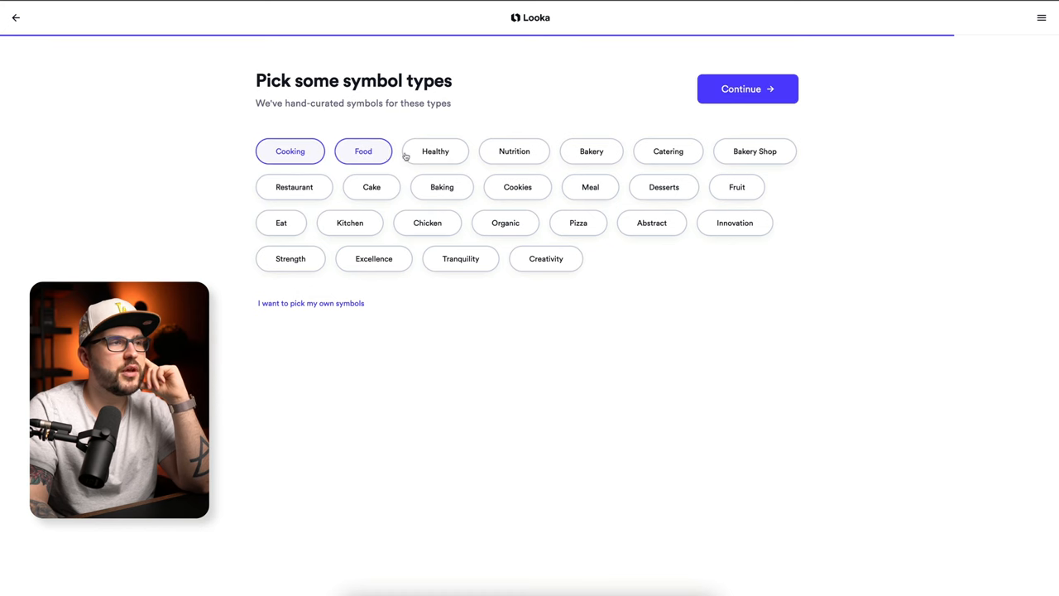
click(513, 151)
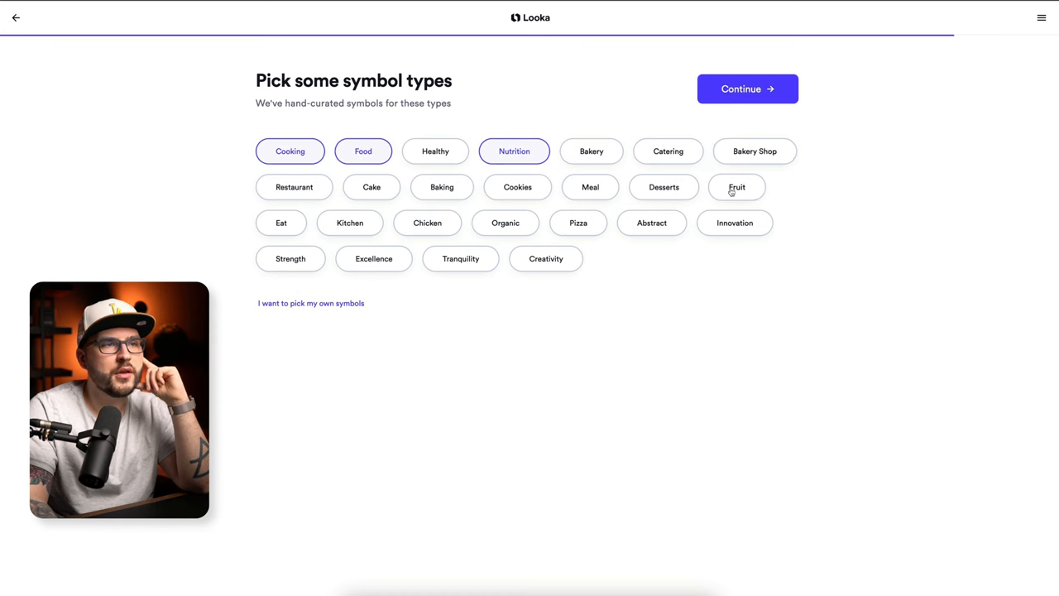
click(736, 185)
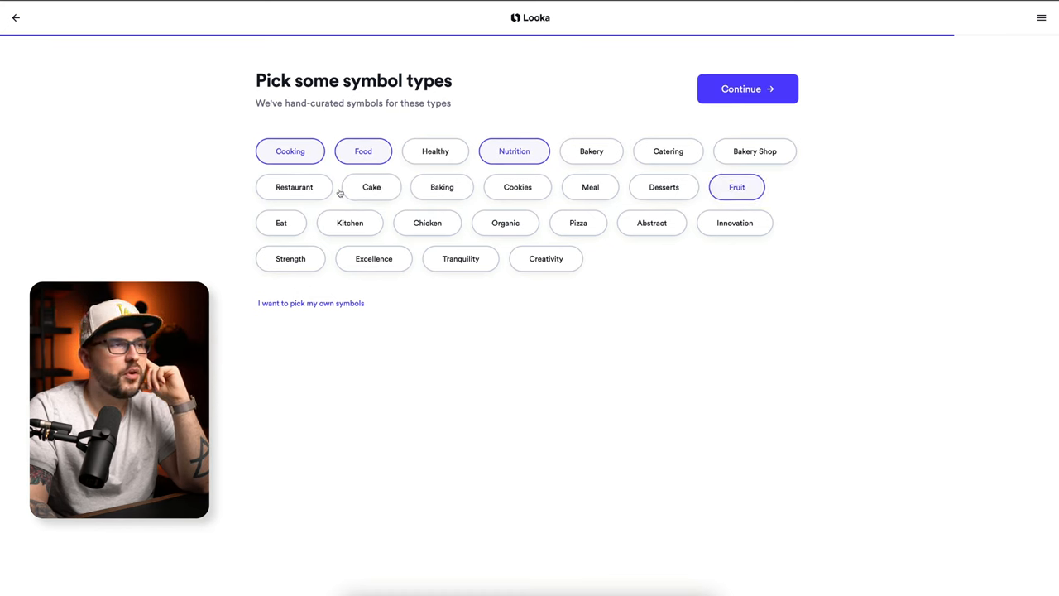
click(350, 222)
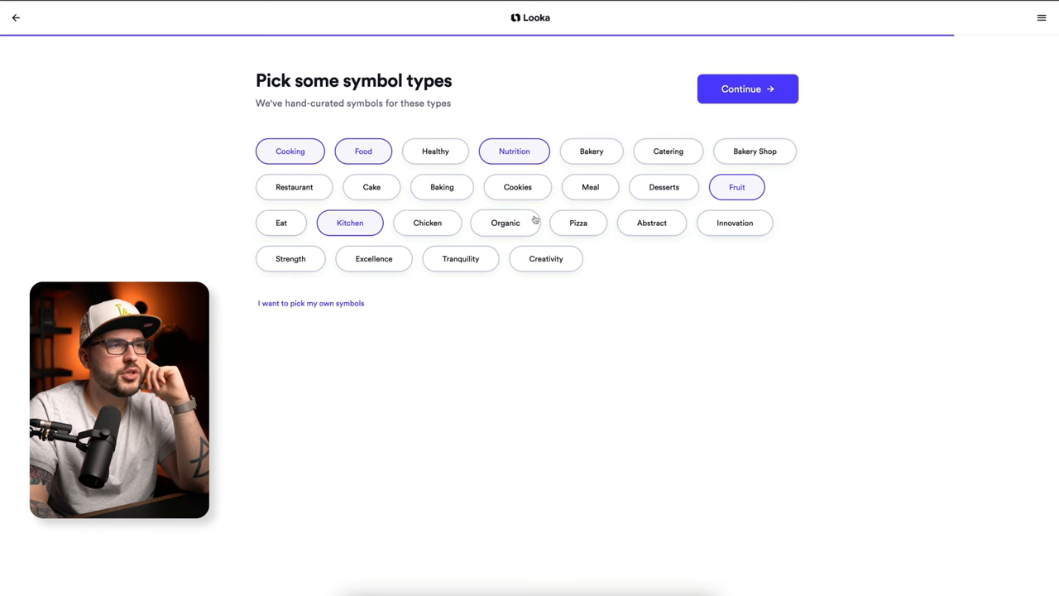
click(505, 222)
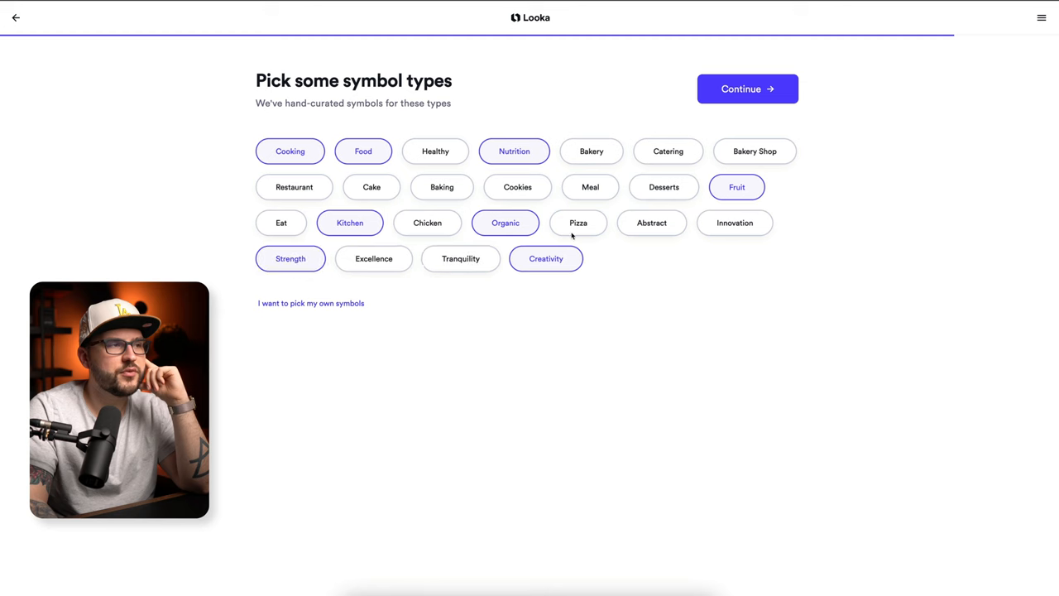
click(746, 90)
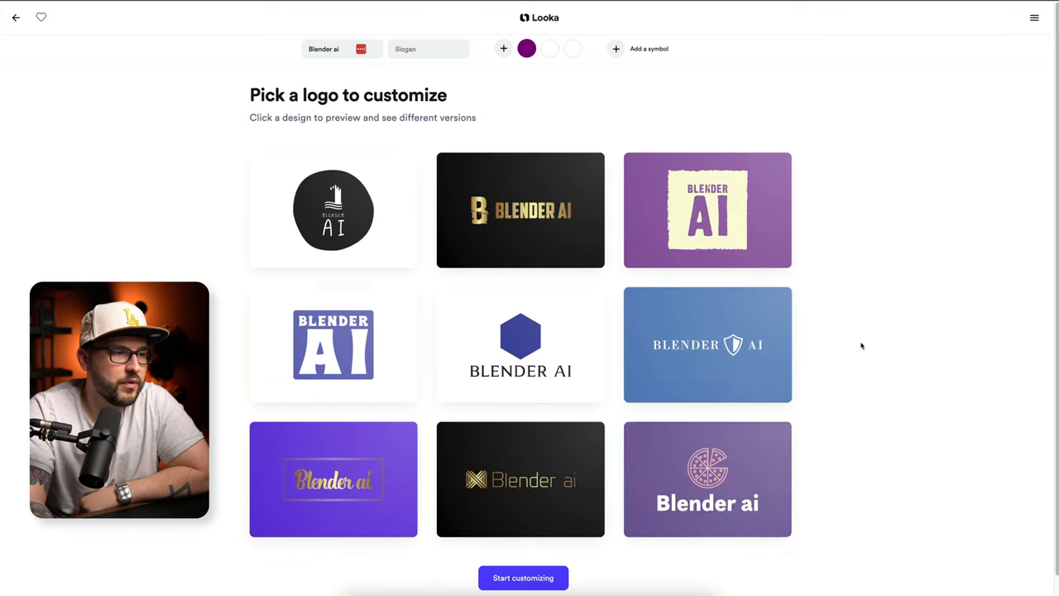
- Choose the purple monogram Blender ai logo from the generated grid to customize
scroll(down, 3)
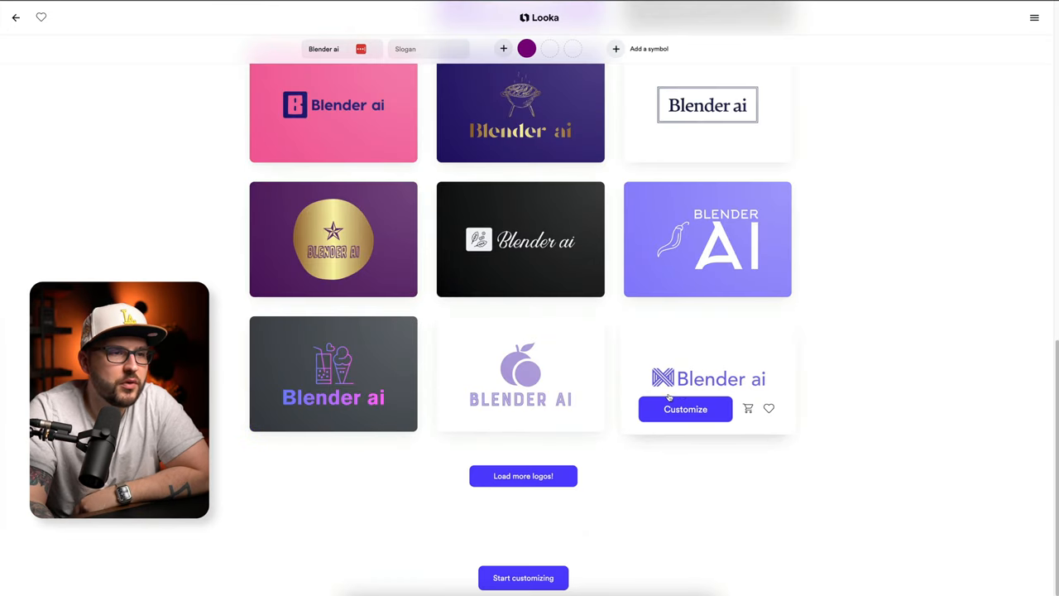
click(686, 409)
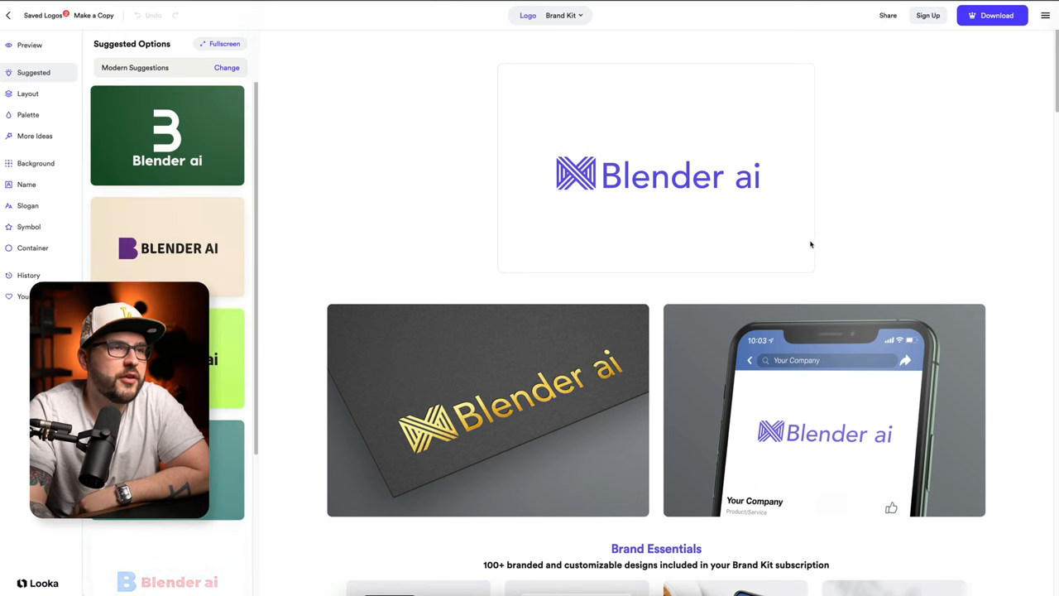
scroll(down, 3)
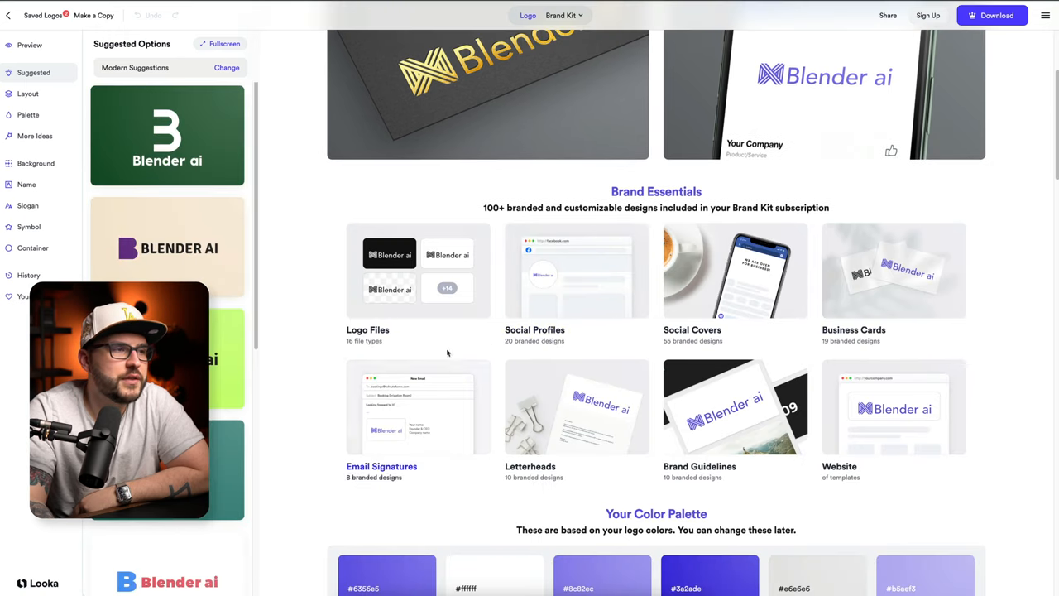
mouse_move(417, 289)
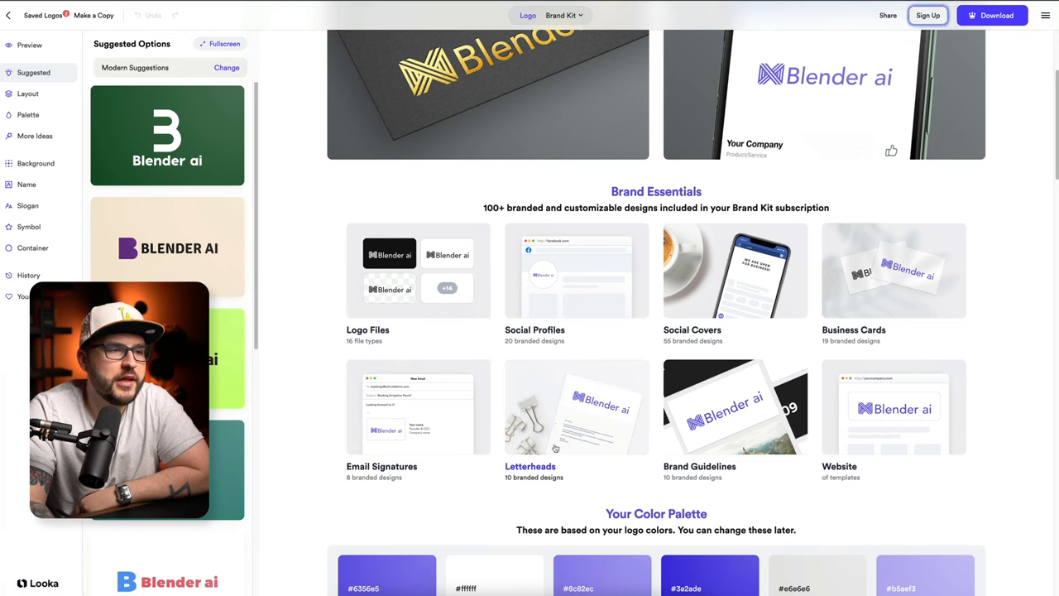
scroll(down, 3)
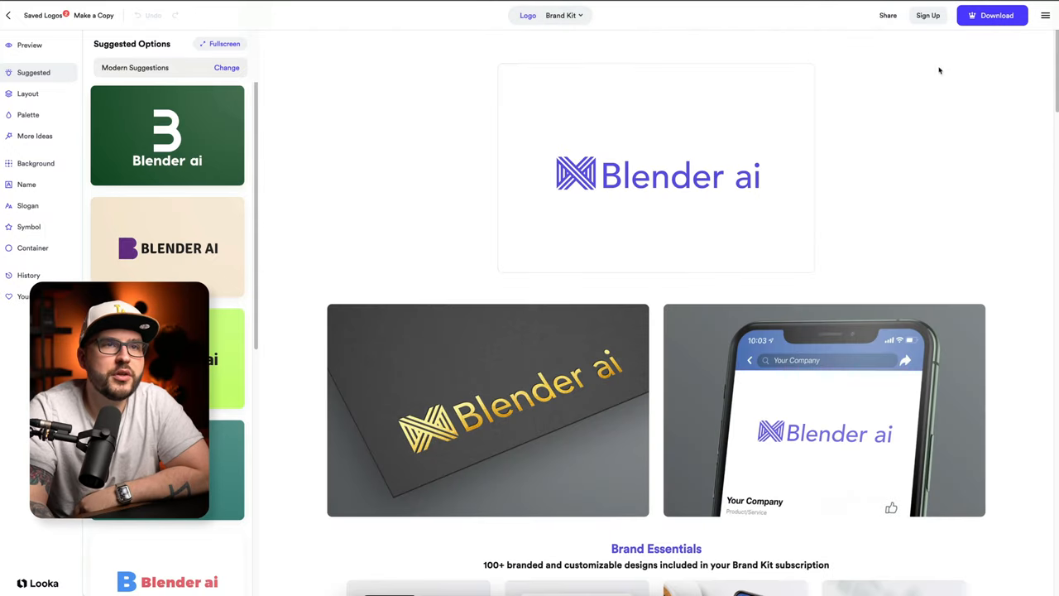
mouse_move(910, 151)
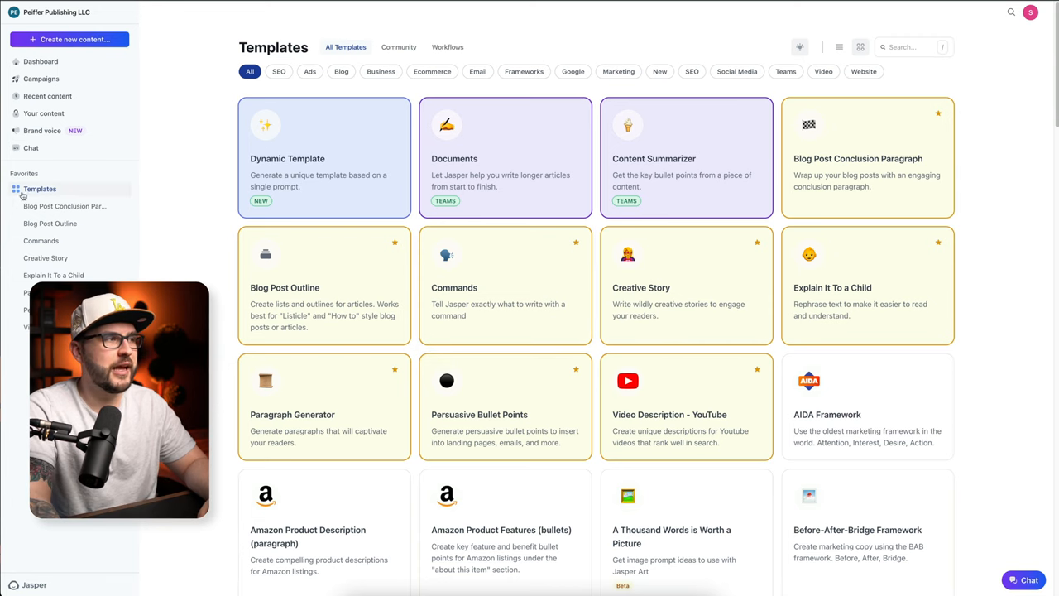
- Ask Jasper's Commands template to 'Write a short introduction for my portable blender.'
click(505, 285)
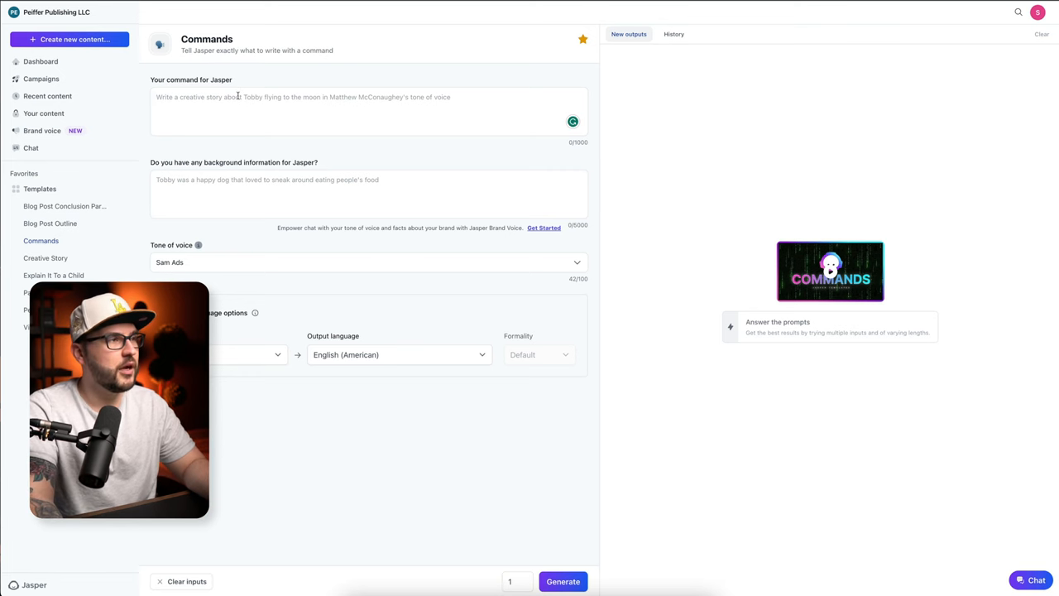
text(Write a short introduction for my portable blender.)
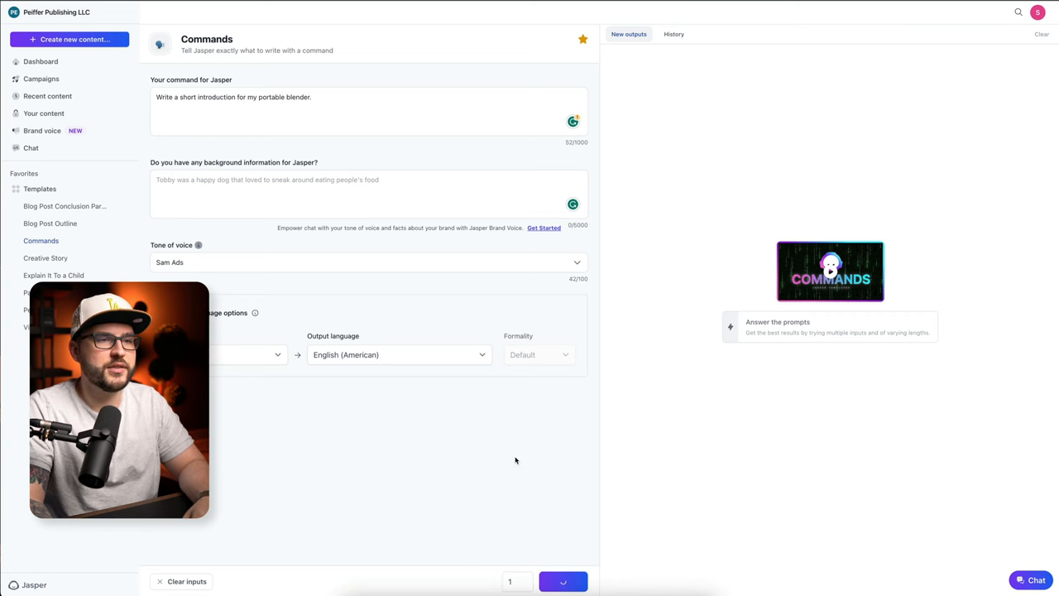
- Generate the portable-blender introduction and copy the output text
click(563, 581)
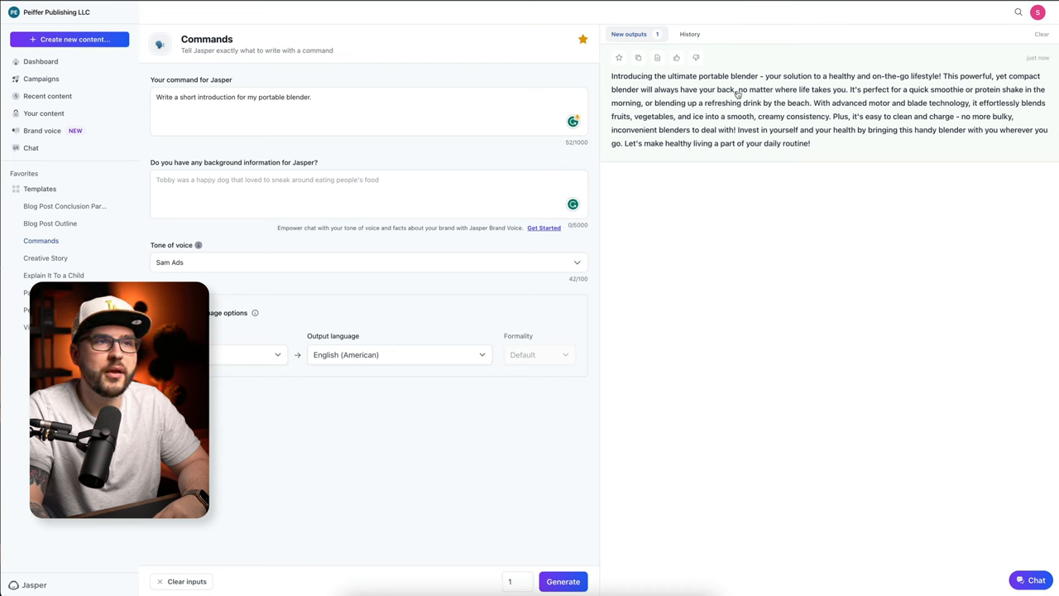
click(827, 108)
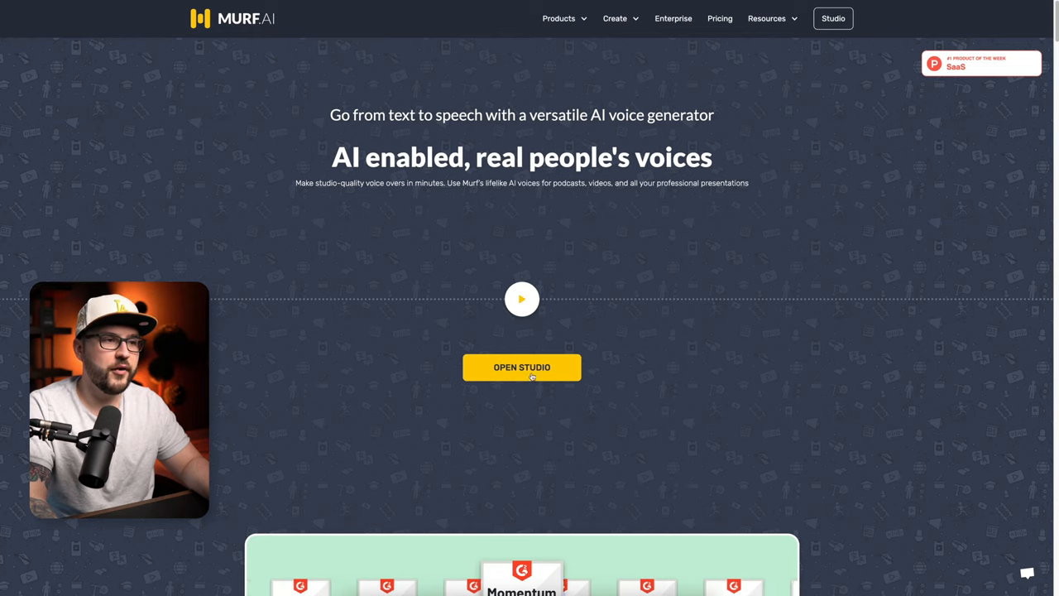
- Launch the Murf AI studio with a blank voiceover project
click(521, 368)
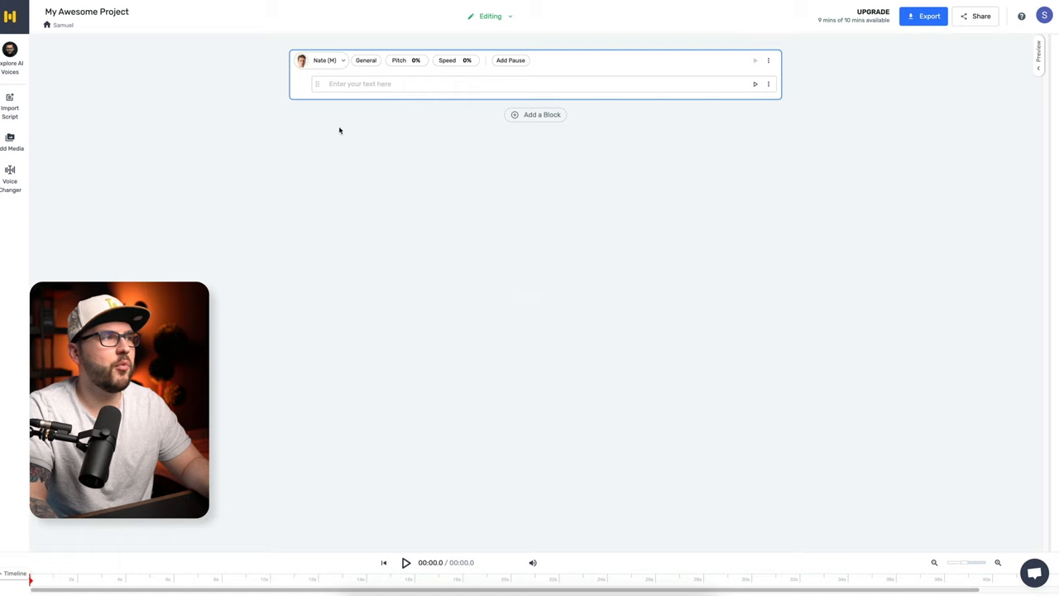
- Voice the blender script with Ryan (M) at +20% speaking speed
click(328, 60)
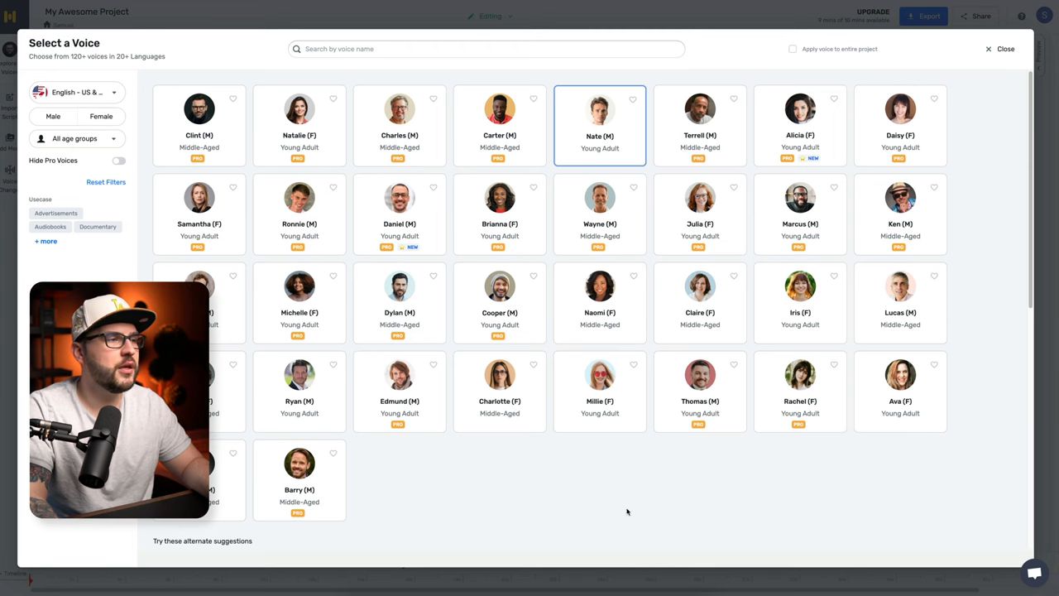
mouse_move(298, 384)
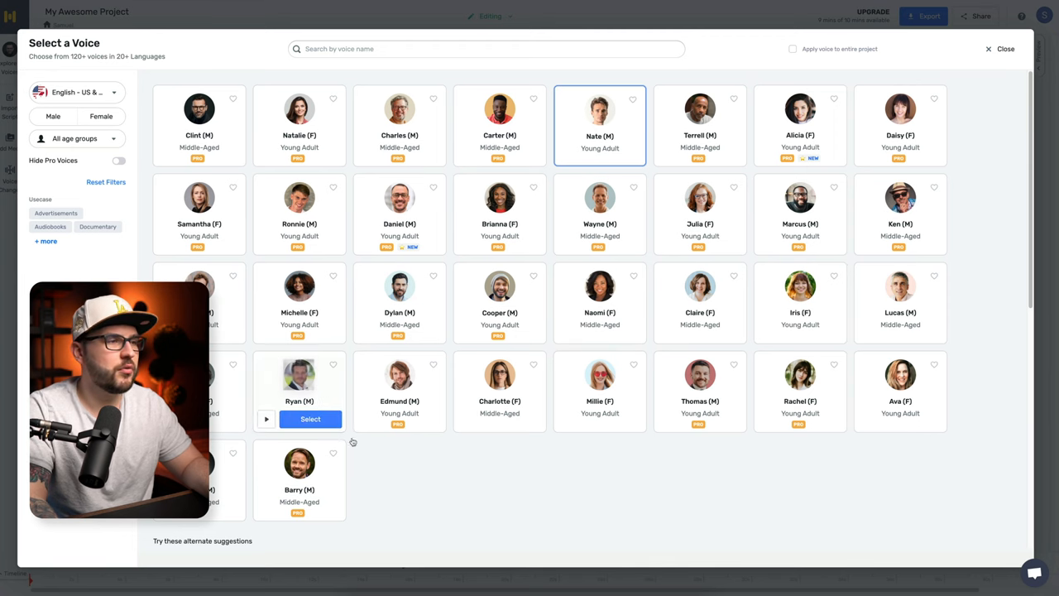
click(311, 419)
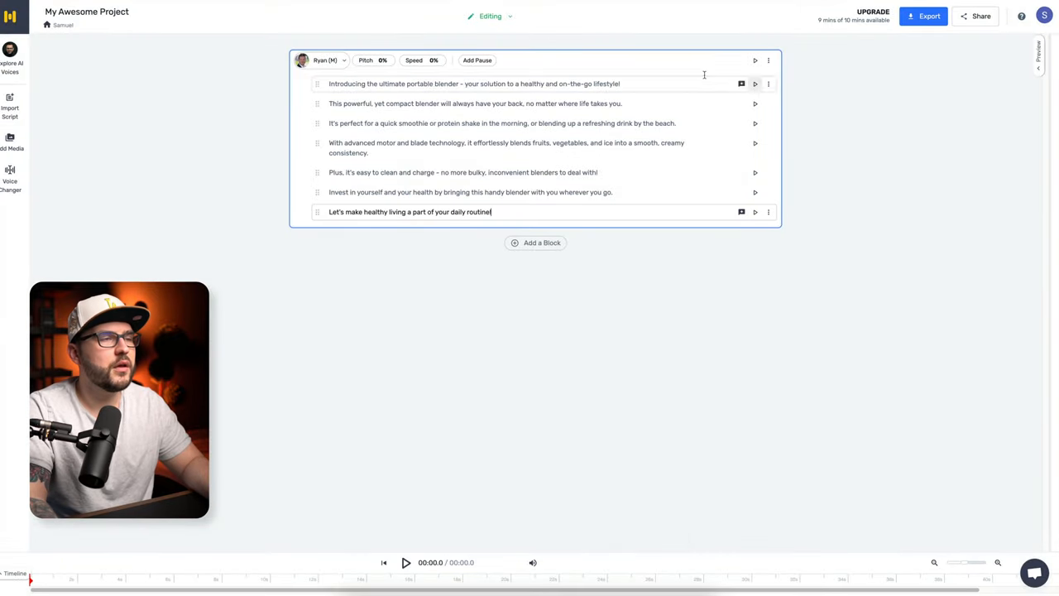
click(423, 60)
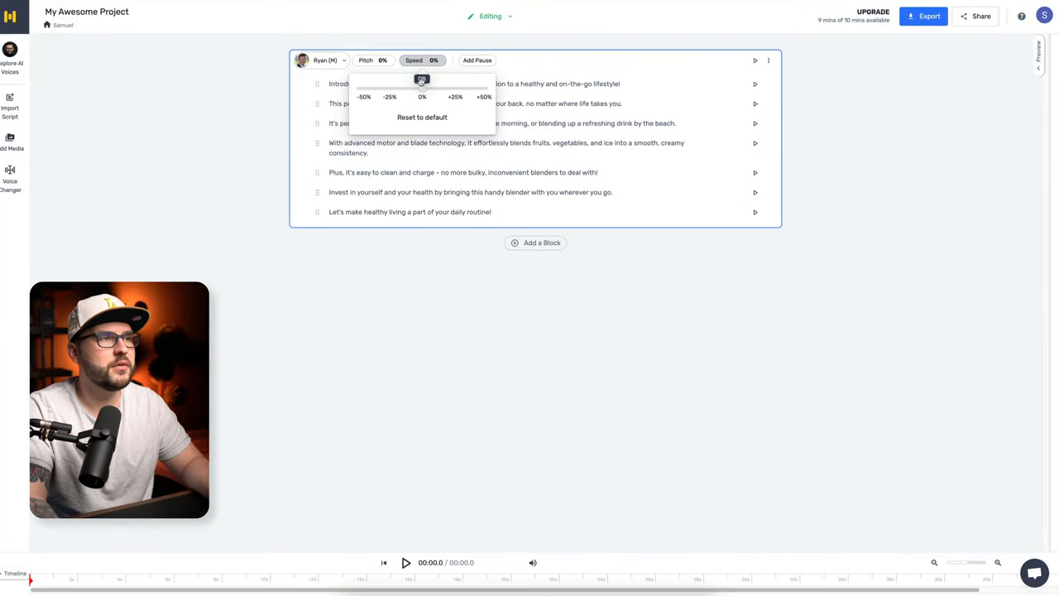
drag(422, 81, 449, 89)
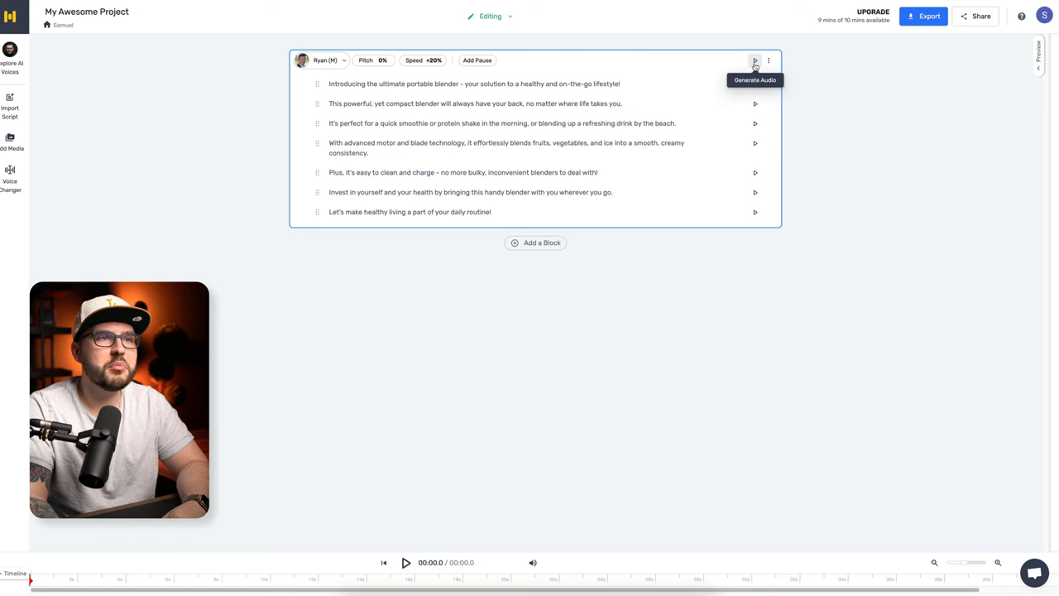
- Generate the narration audio for the script and play it back
click(755, 59)
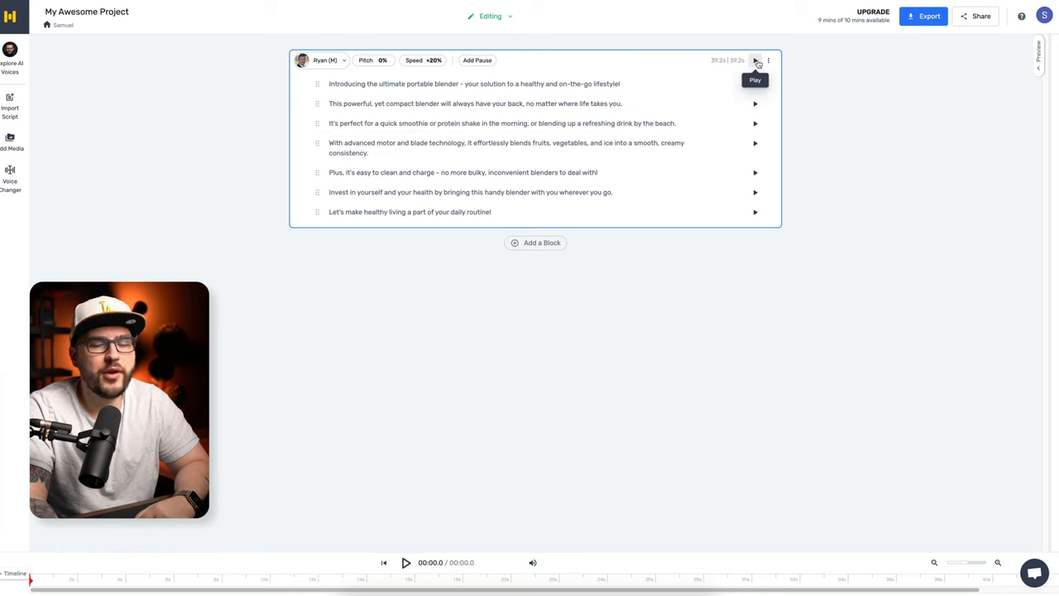
click(755, 59)
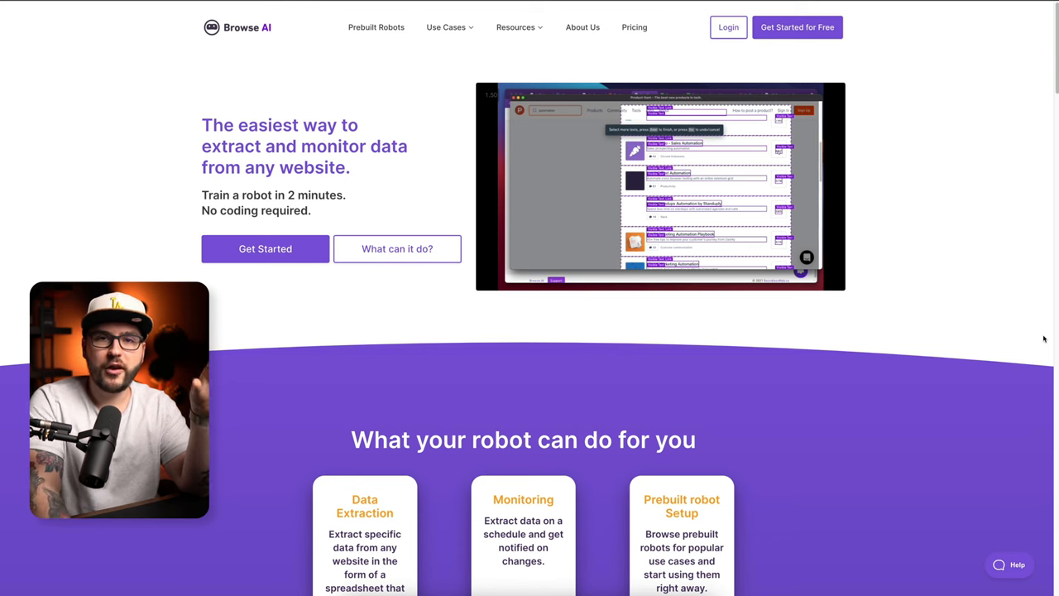
mouse_move(910, 318)
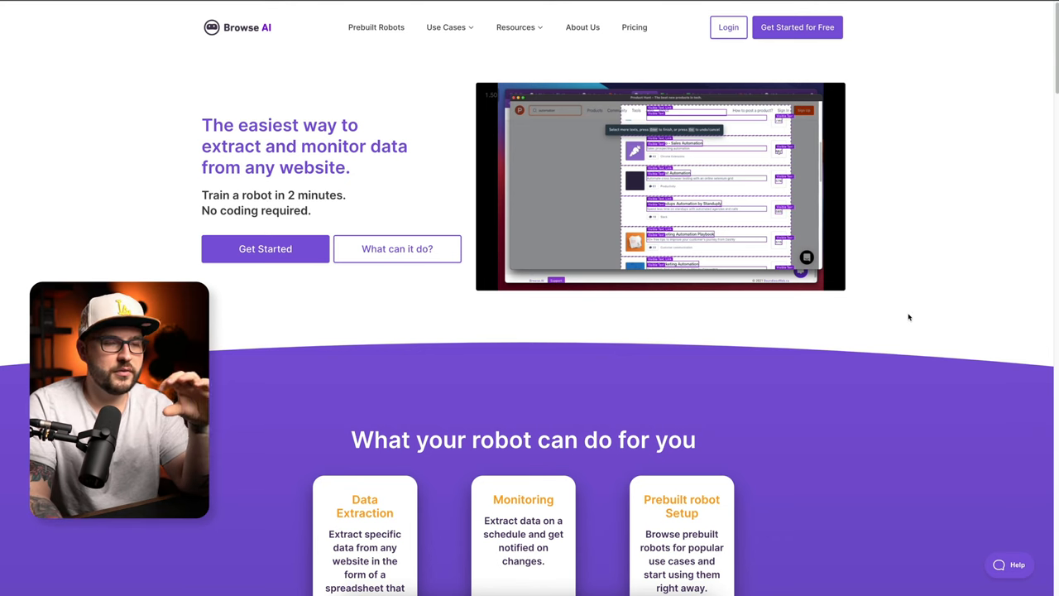
mouse_move(679, 185)
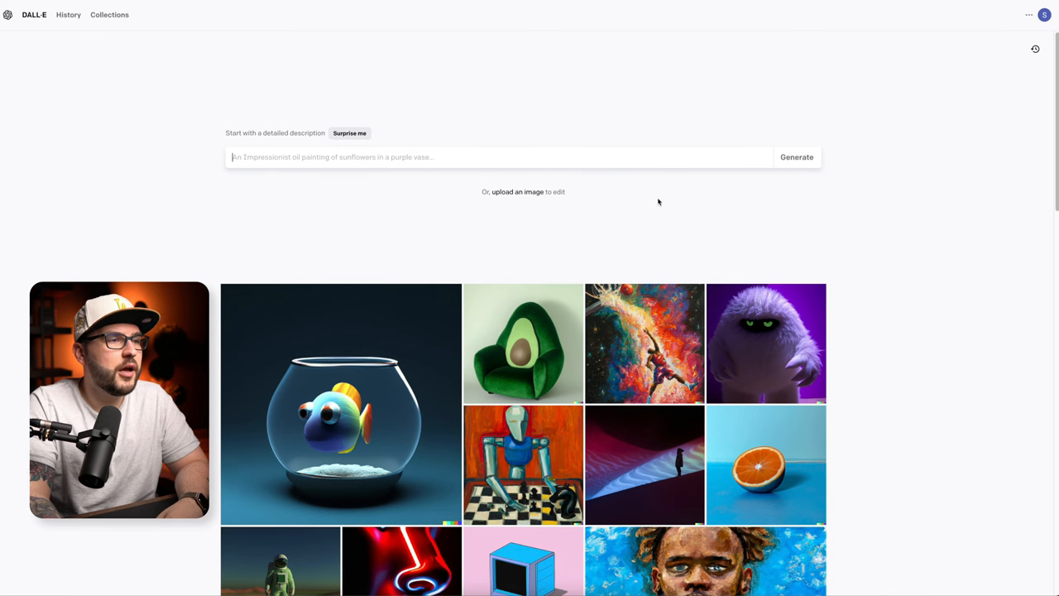
- Enter the motivational cartoon-mouse prompt (leather seat, dollar bills, cigar, whiskey) and highlight its mouse wording
click(331, 156)
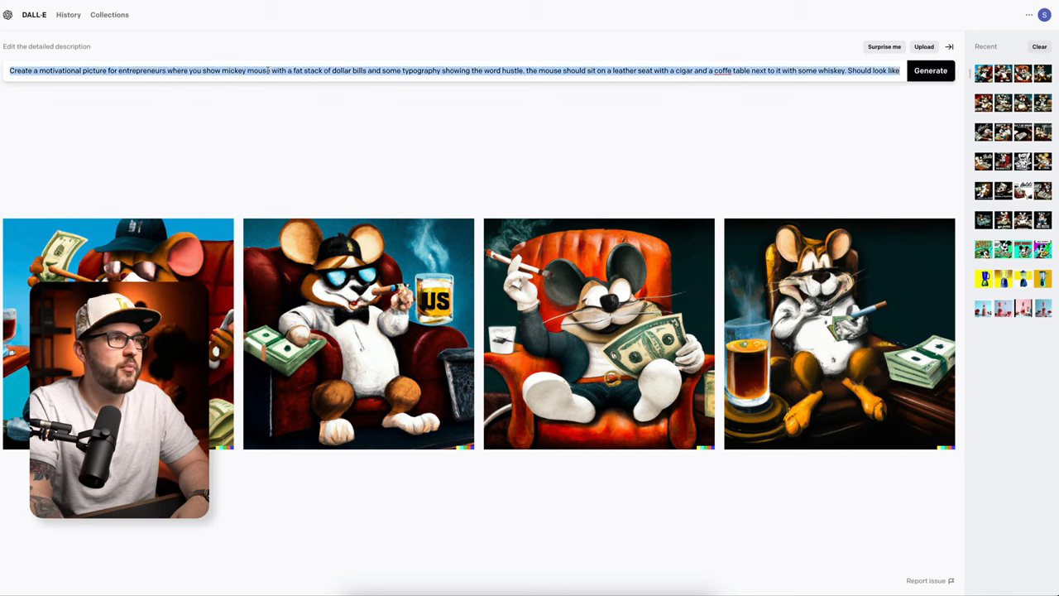
double_click(247, 70)
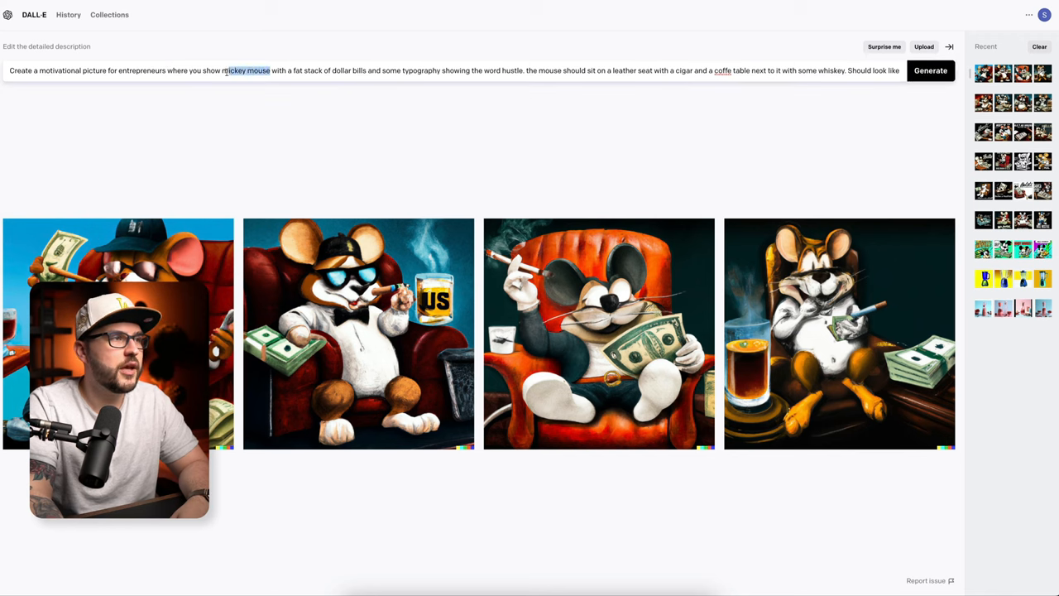